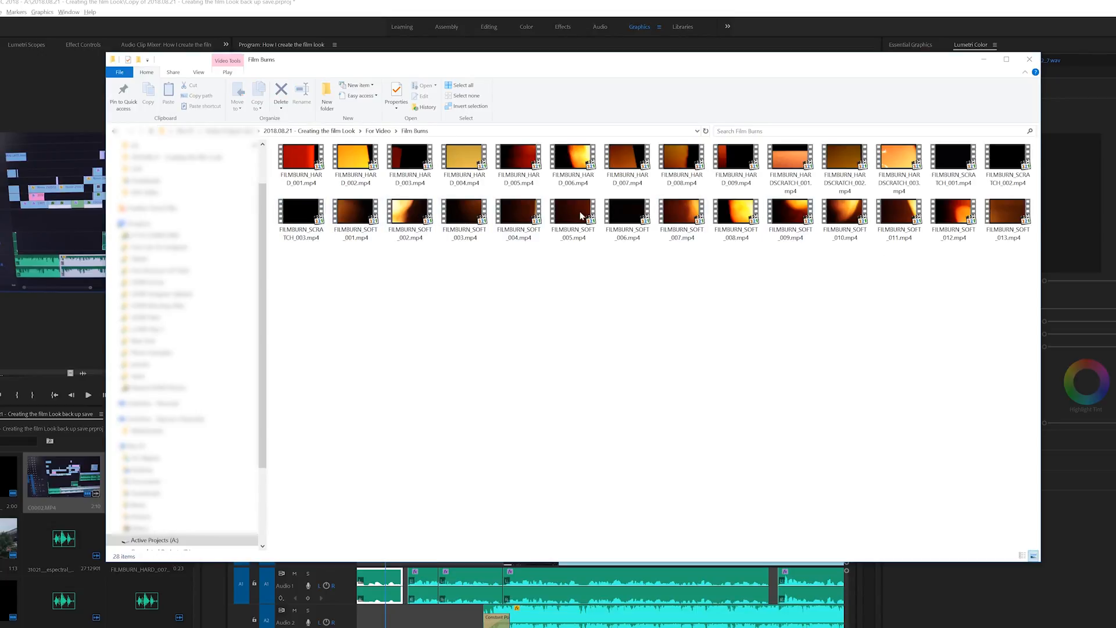
- Select a FILMBURN clip in the For Video > Film Burns folder
left_click(378, 131)
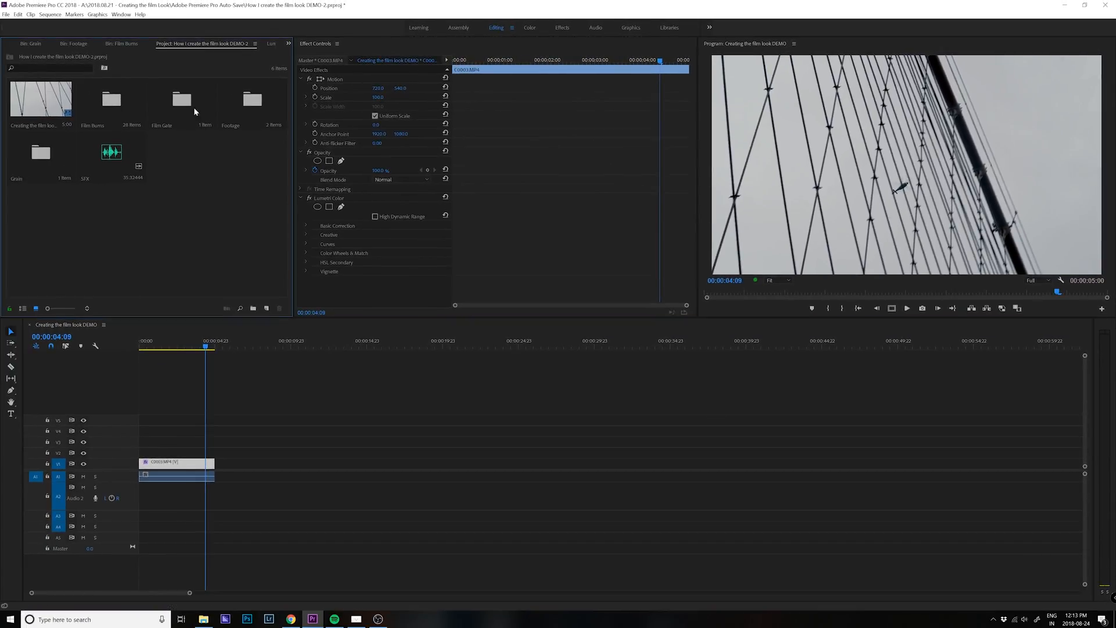
mouse_move(171, 191)
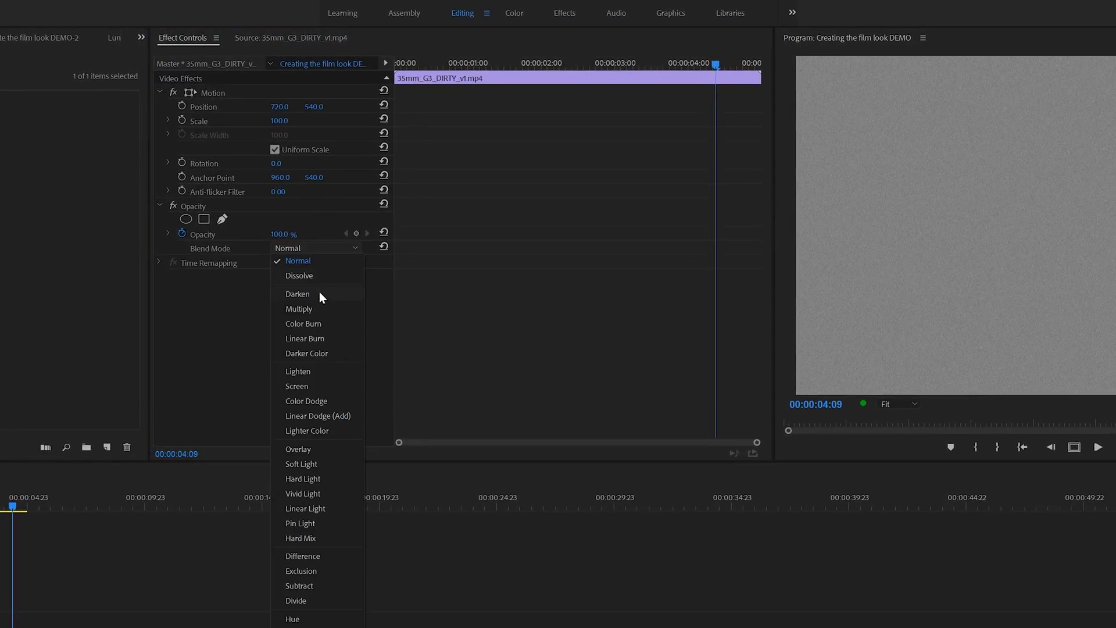
- Blend the 35mm dirty grain clip over the bridge shot in Overlay mode at reduced opacity
left_click(299, 449)
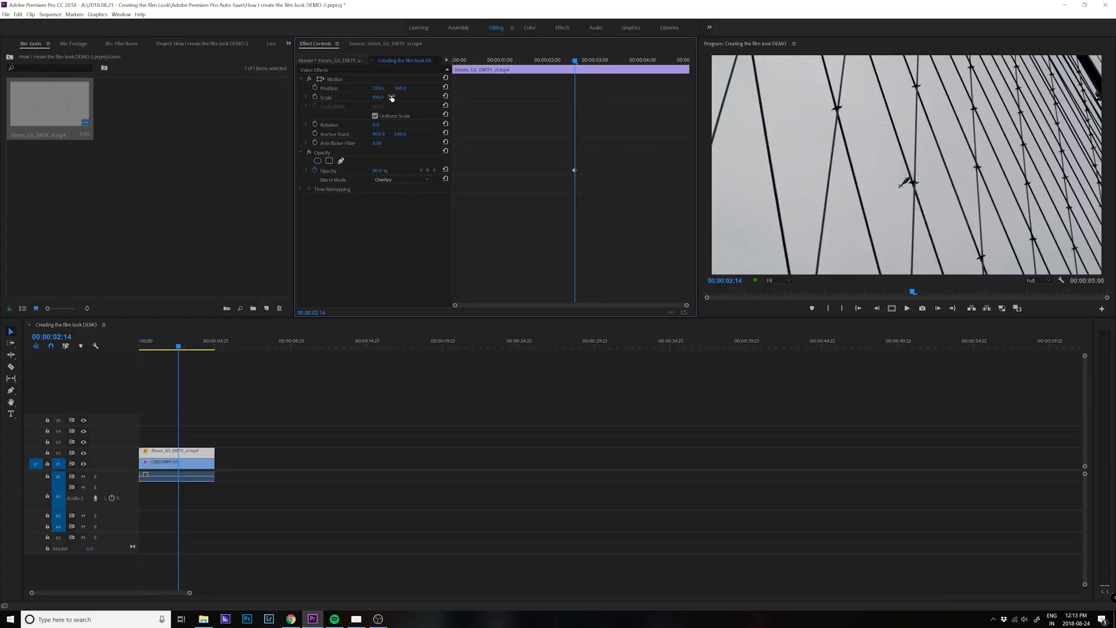
left_click_drag(378, 96, 389, 97)
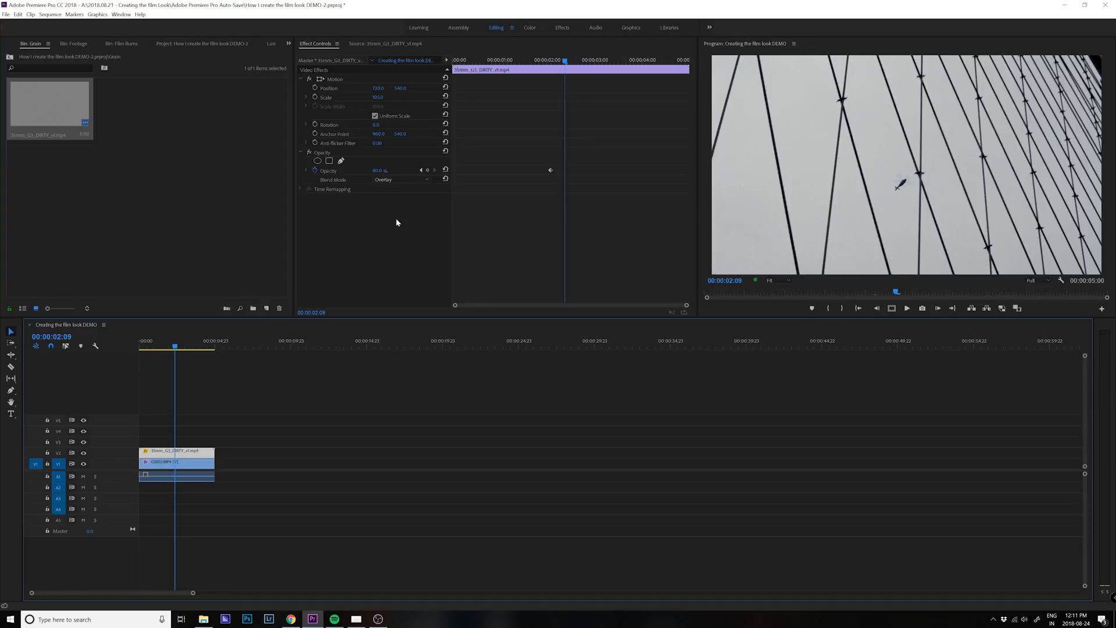
- Place FILMBURN_HARD_002 on V3 above the grain and blend it in Screen mode
left_click(121, 43)
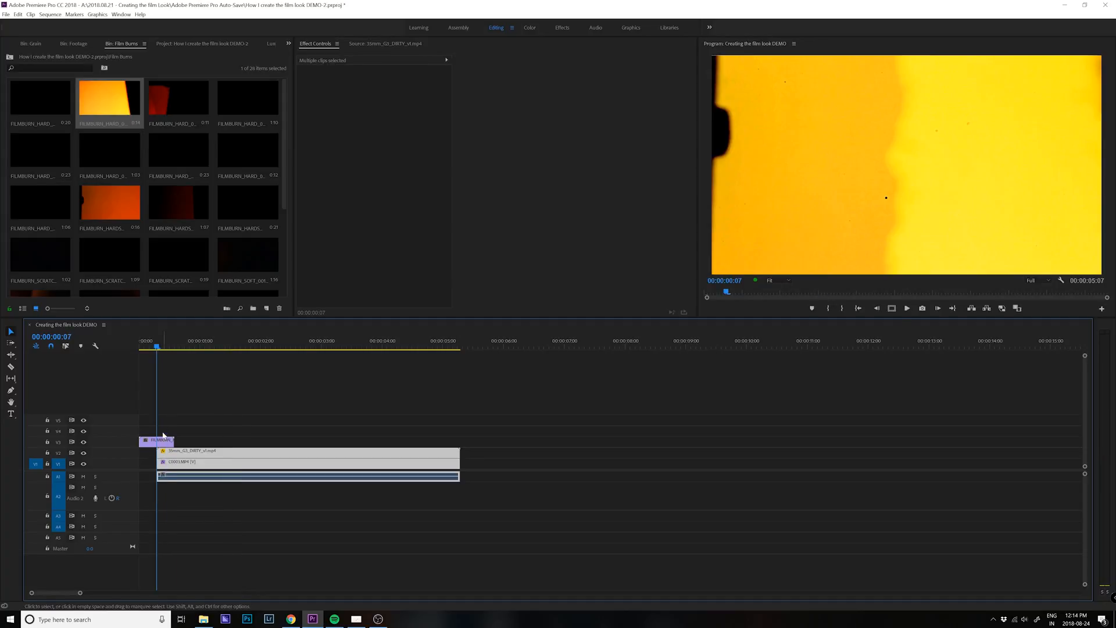
left_click(402, 179)
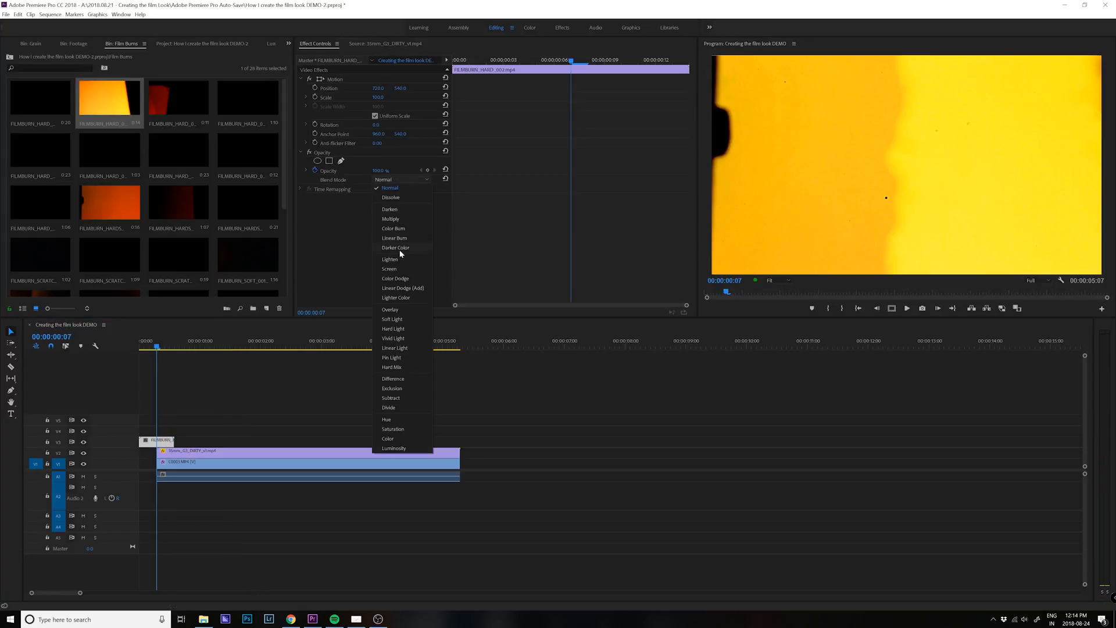
left_click(388, 269)
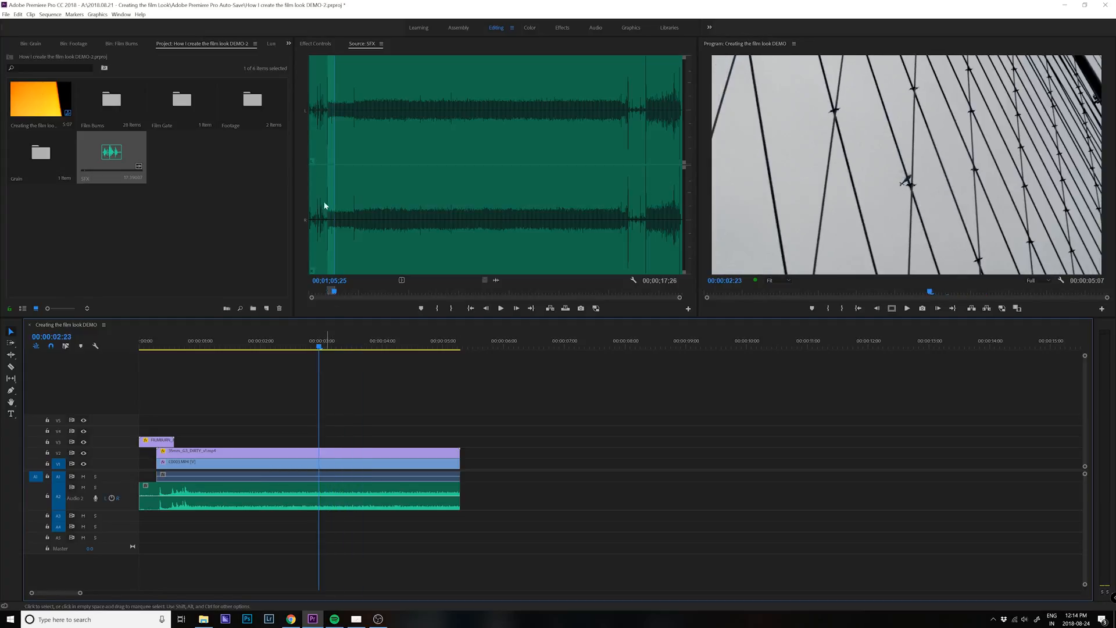
- Apply Surround Reverb to the SFX clip with the Somewhere Not Here preset
left_click(289, 43)
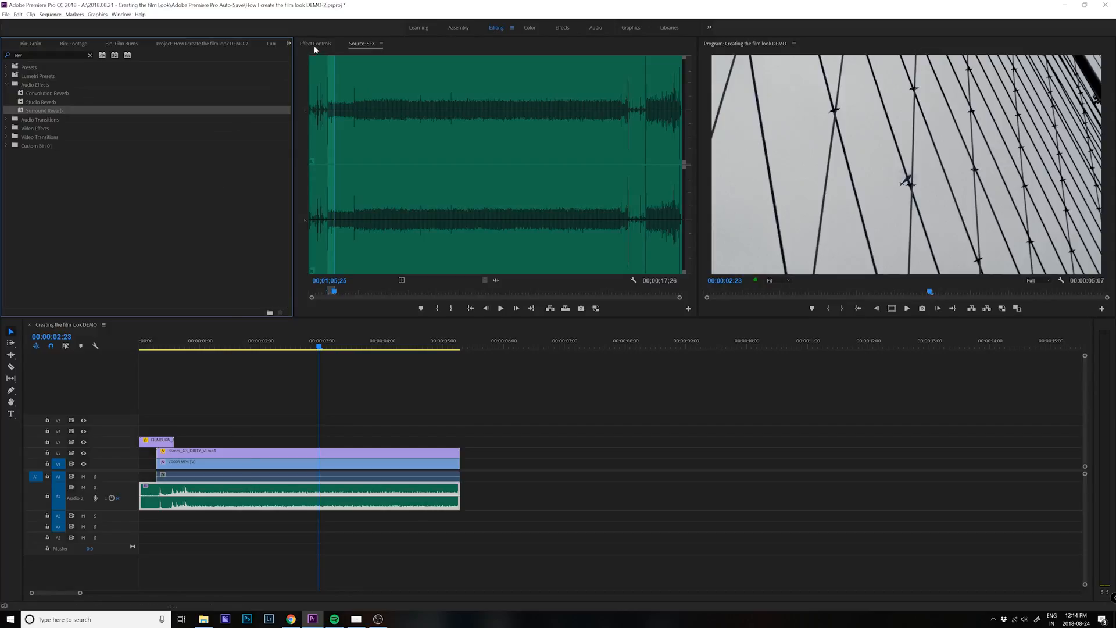
left_click(314, 43)
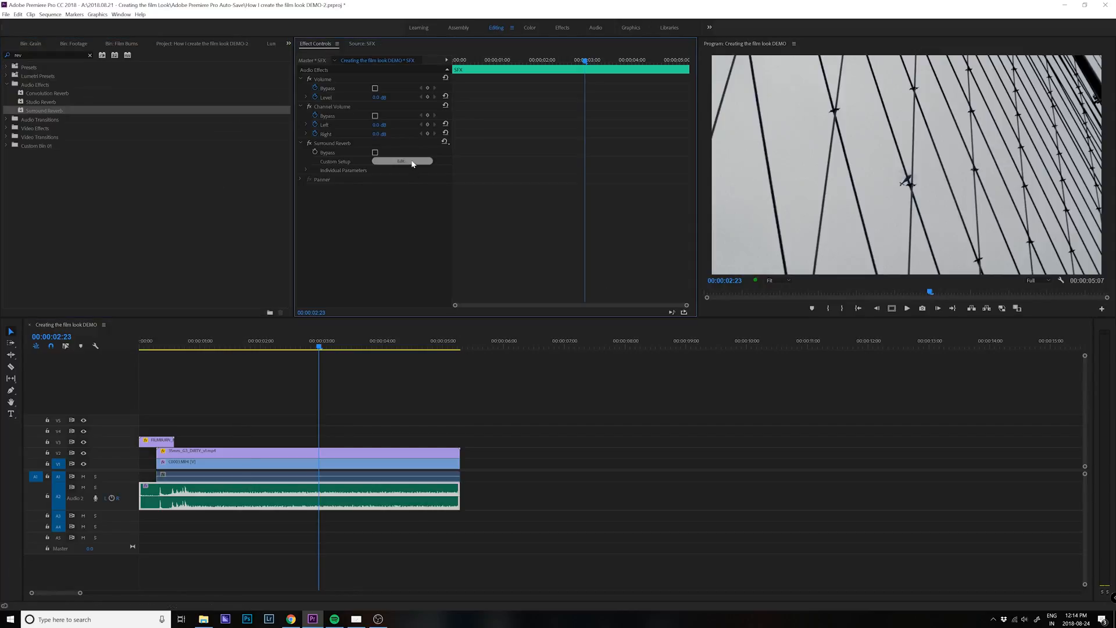
left_click(401, 160)
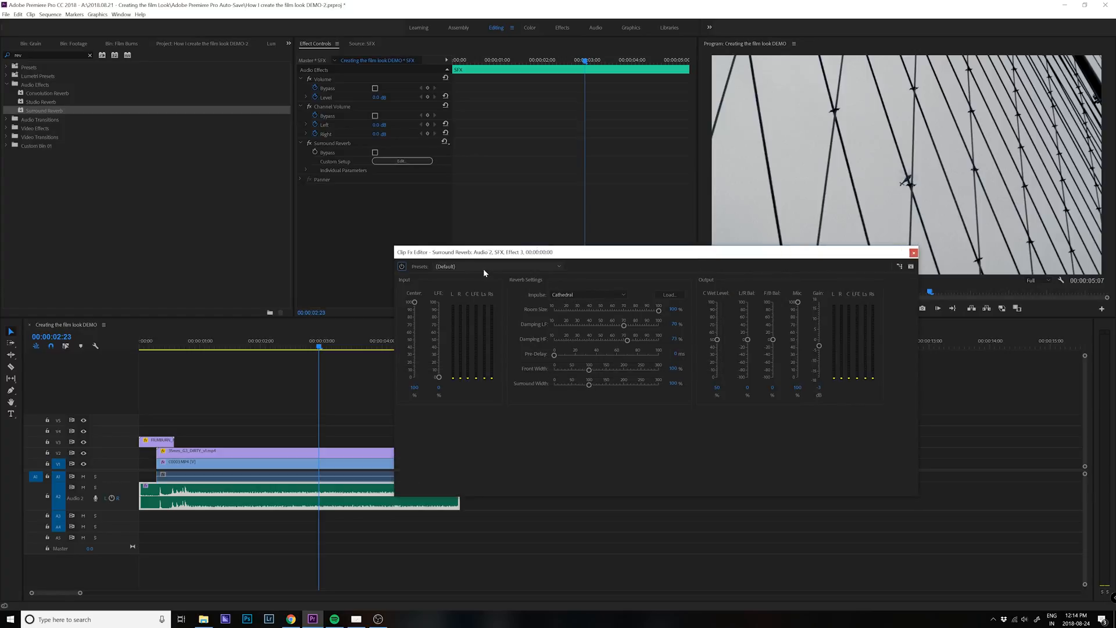
left_click(497, 266)
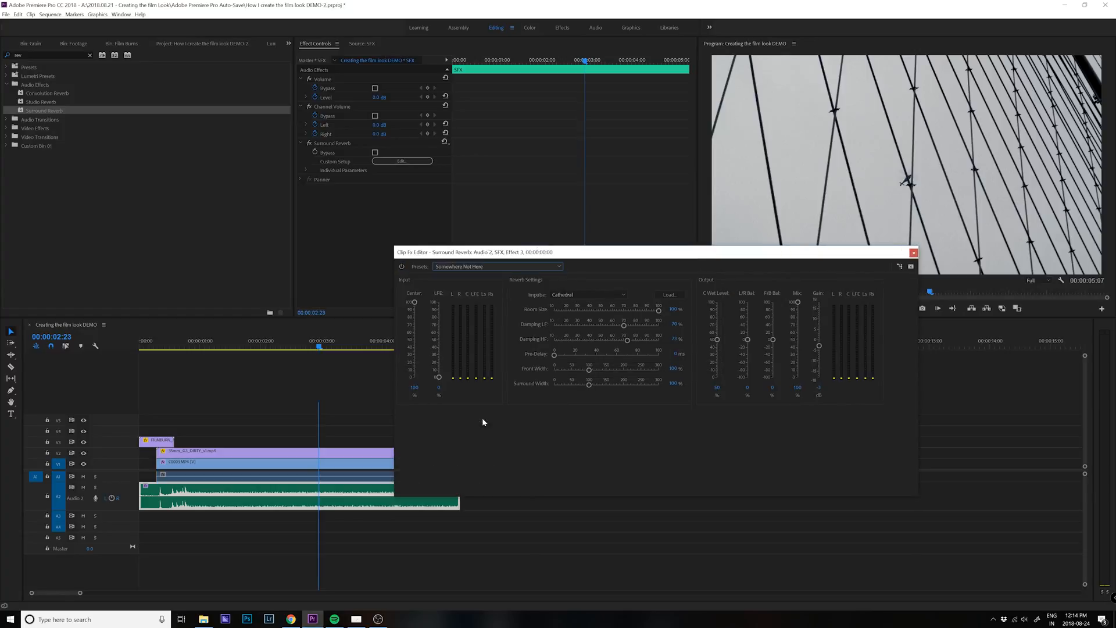
left_click(913, 252)
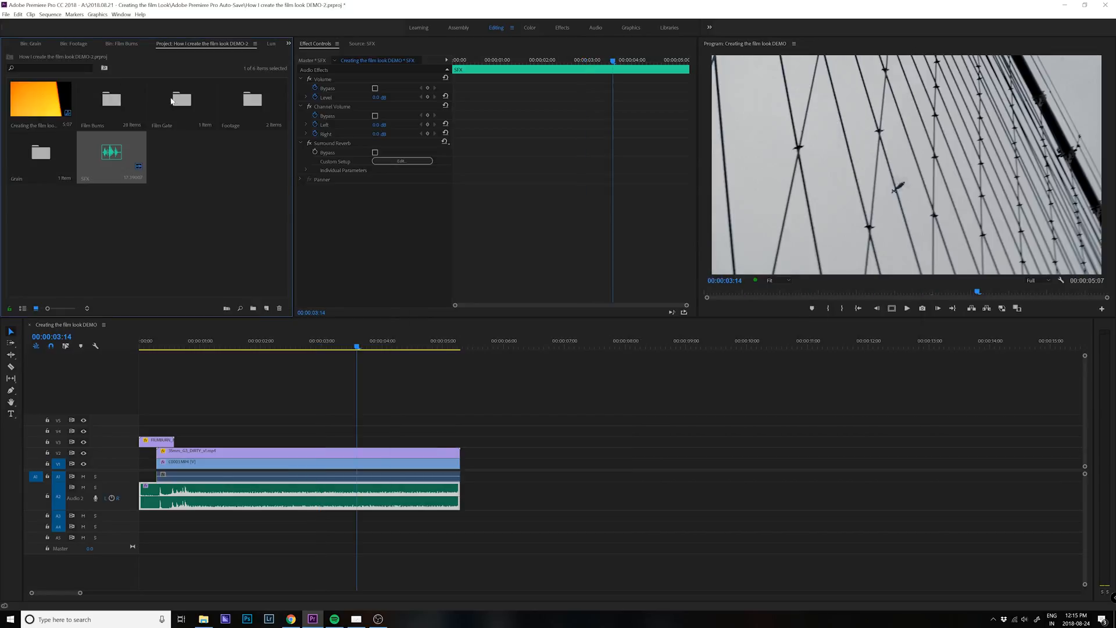
- Put the Film Gate clip on V4 and trim its end to match the other clips
double_click(181, 99)
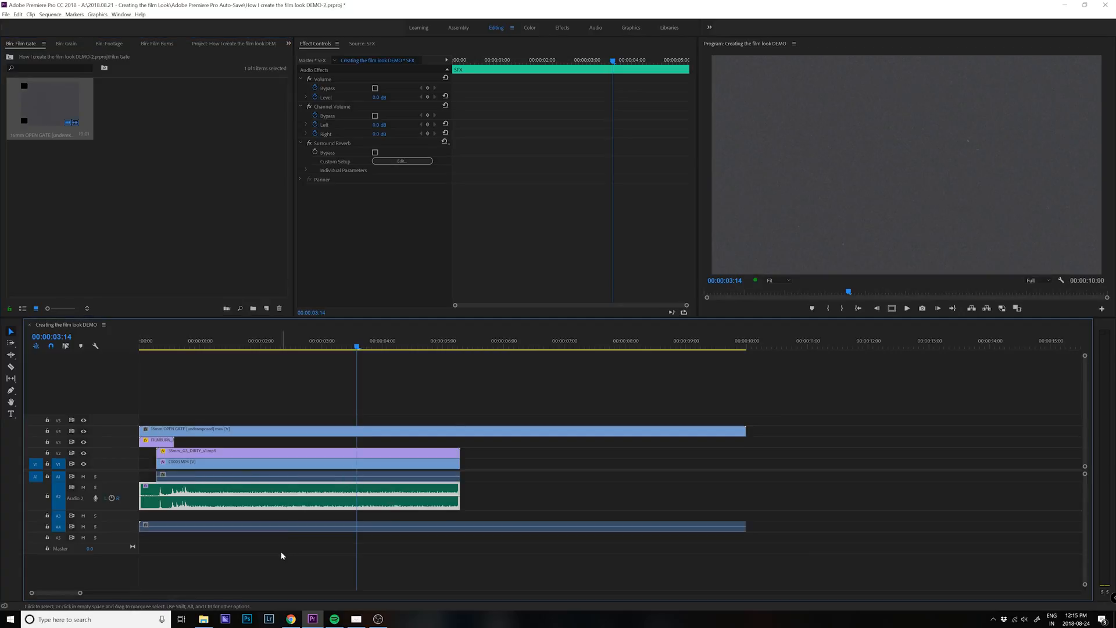
left_click_drag(744, 430, 474, 430)
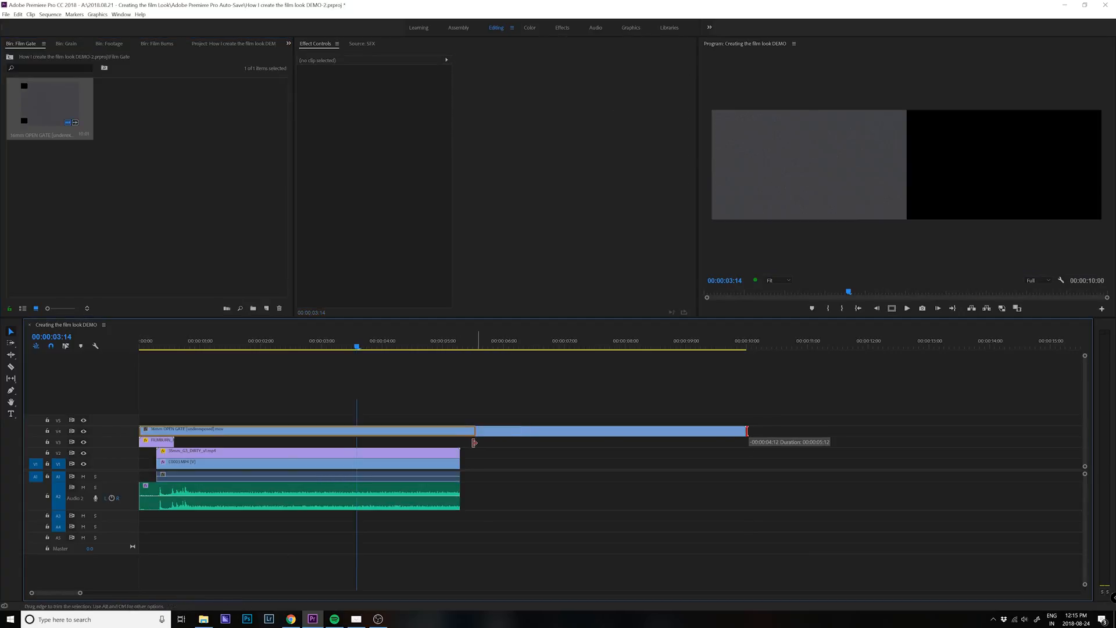